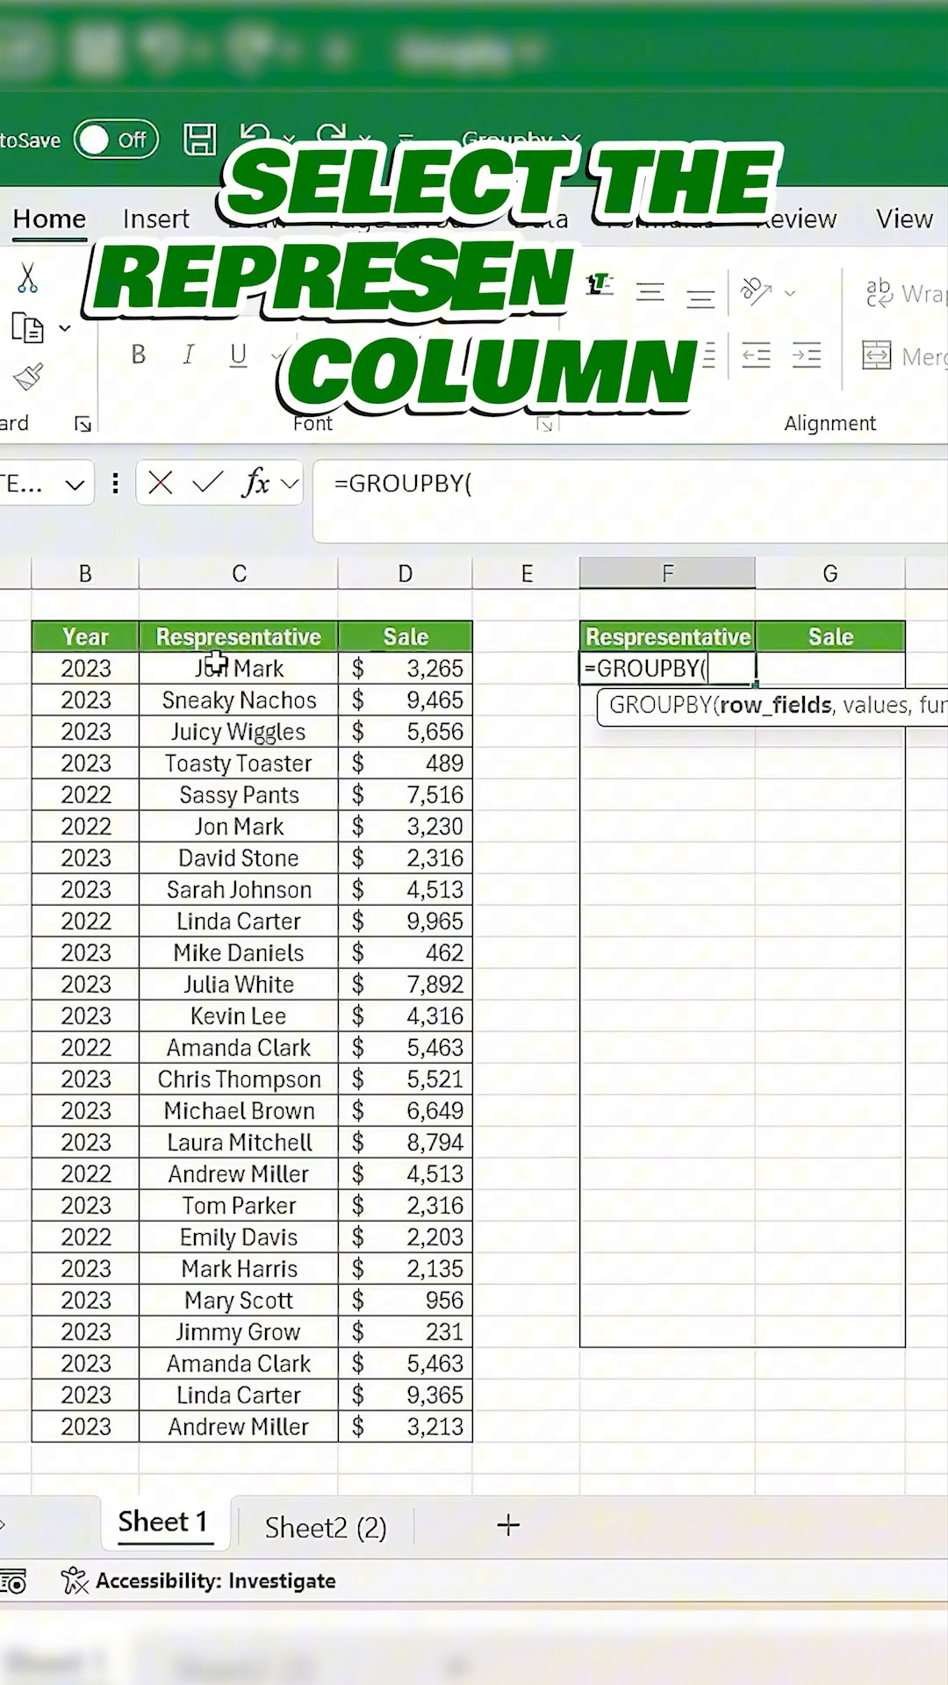
# Step: Enter =GROUPBY(C3:C27,D3:D27,SUM) in F3, then begin a PIVOTBY formula on Sheet2
pyautogui.moveTo(239, 667); pyautogui.dragTo(238, 1427)
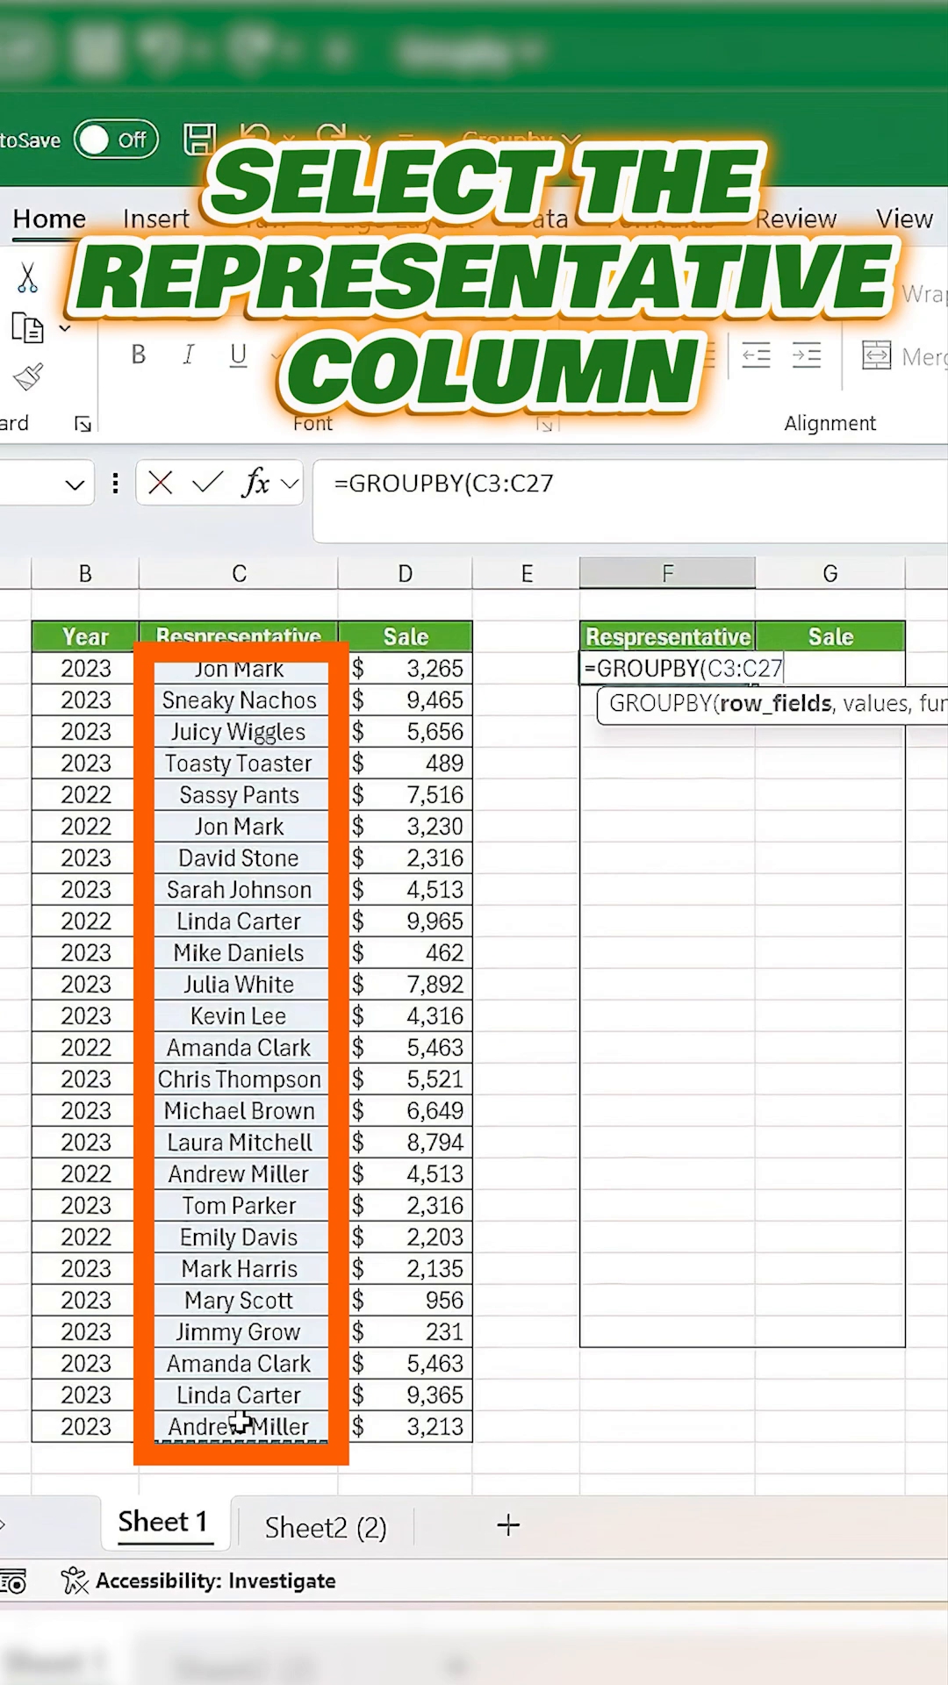
pyautogui.write(',')
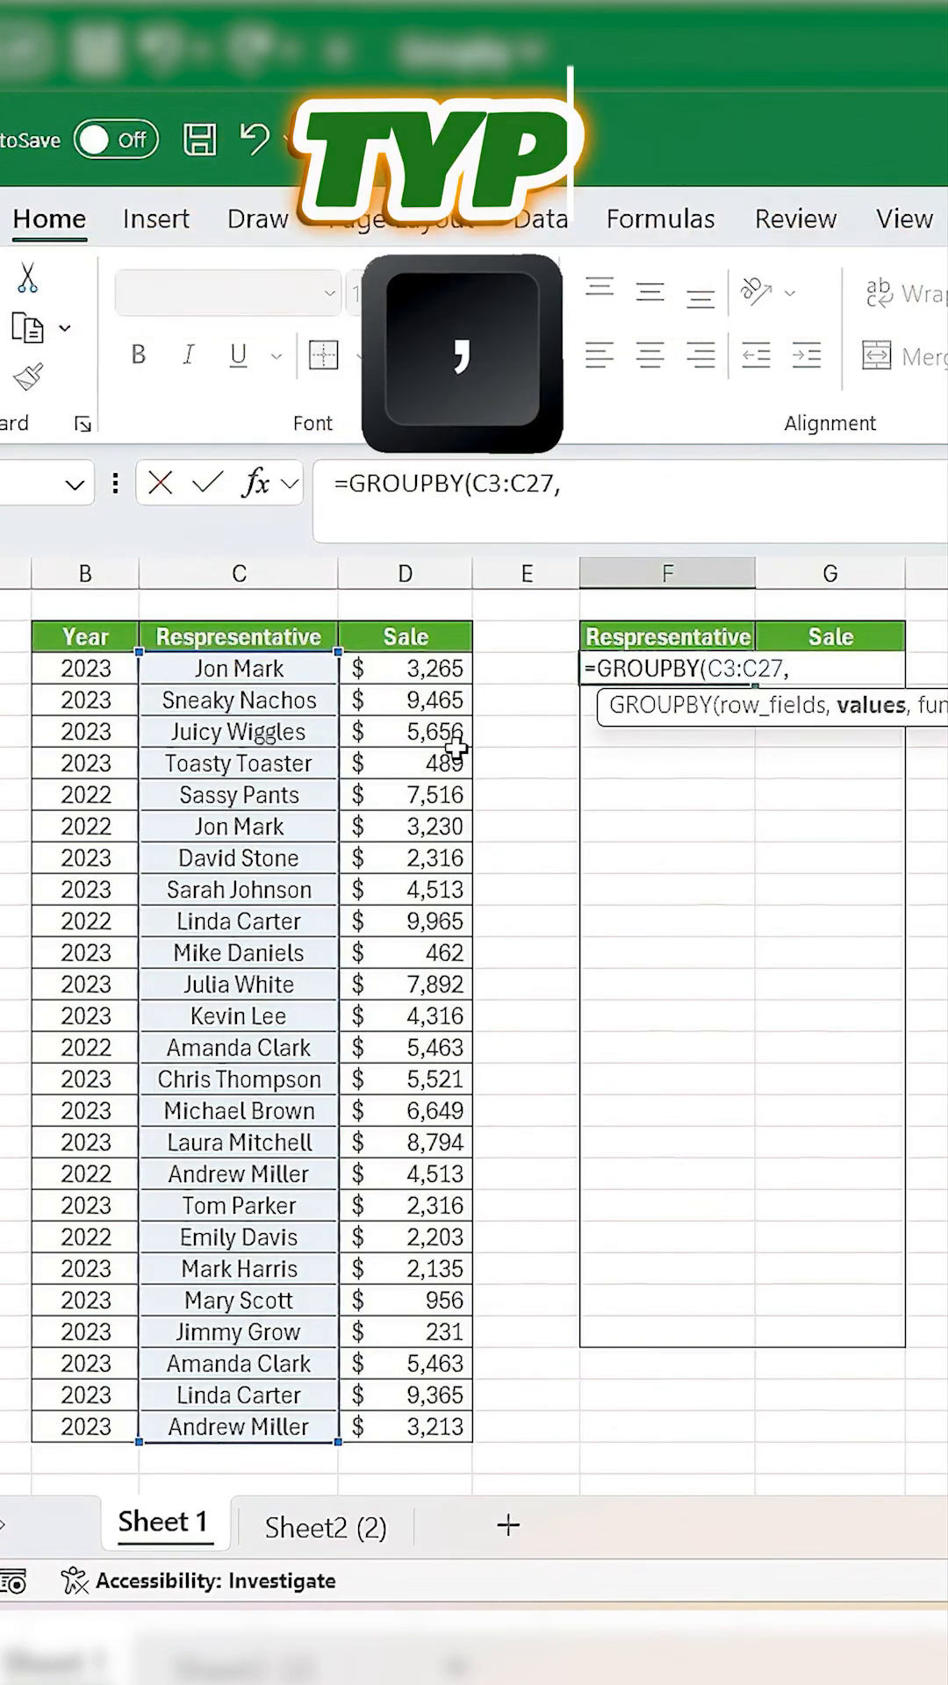
pyautogui.moveTo(406, 667); pyautogui.dragTo(405, 1427)
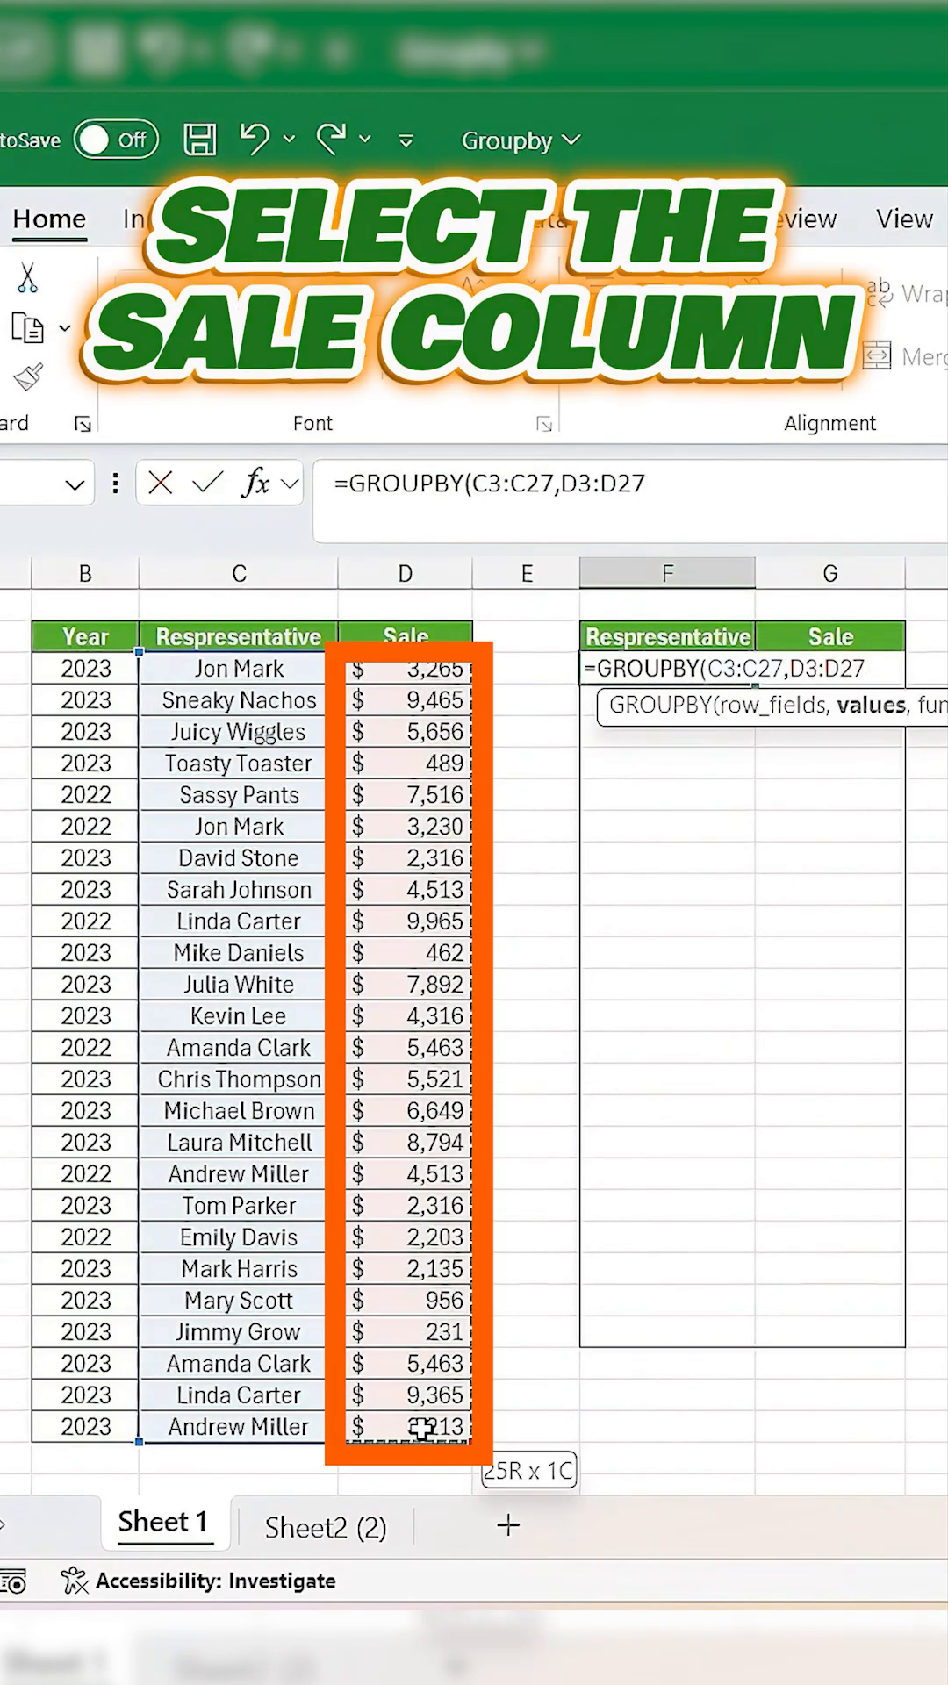
pyautogui.write(',SU')
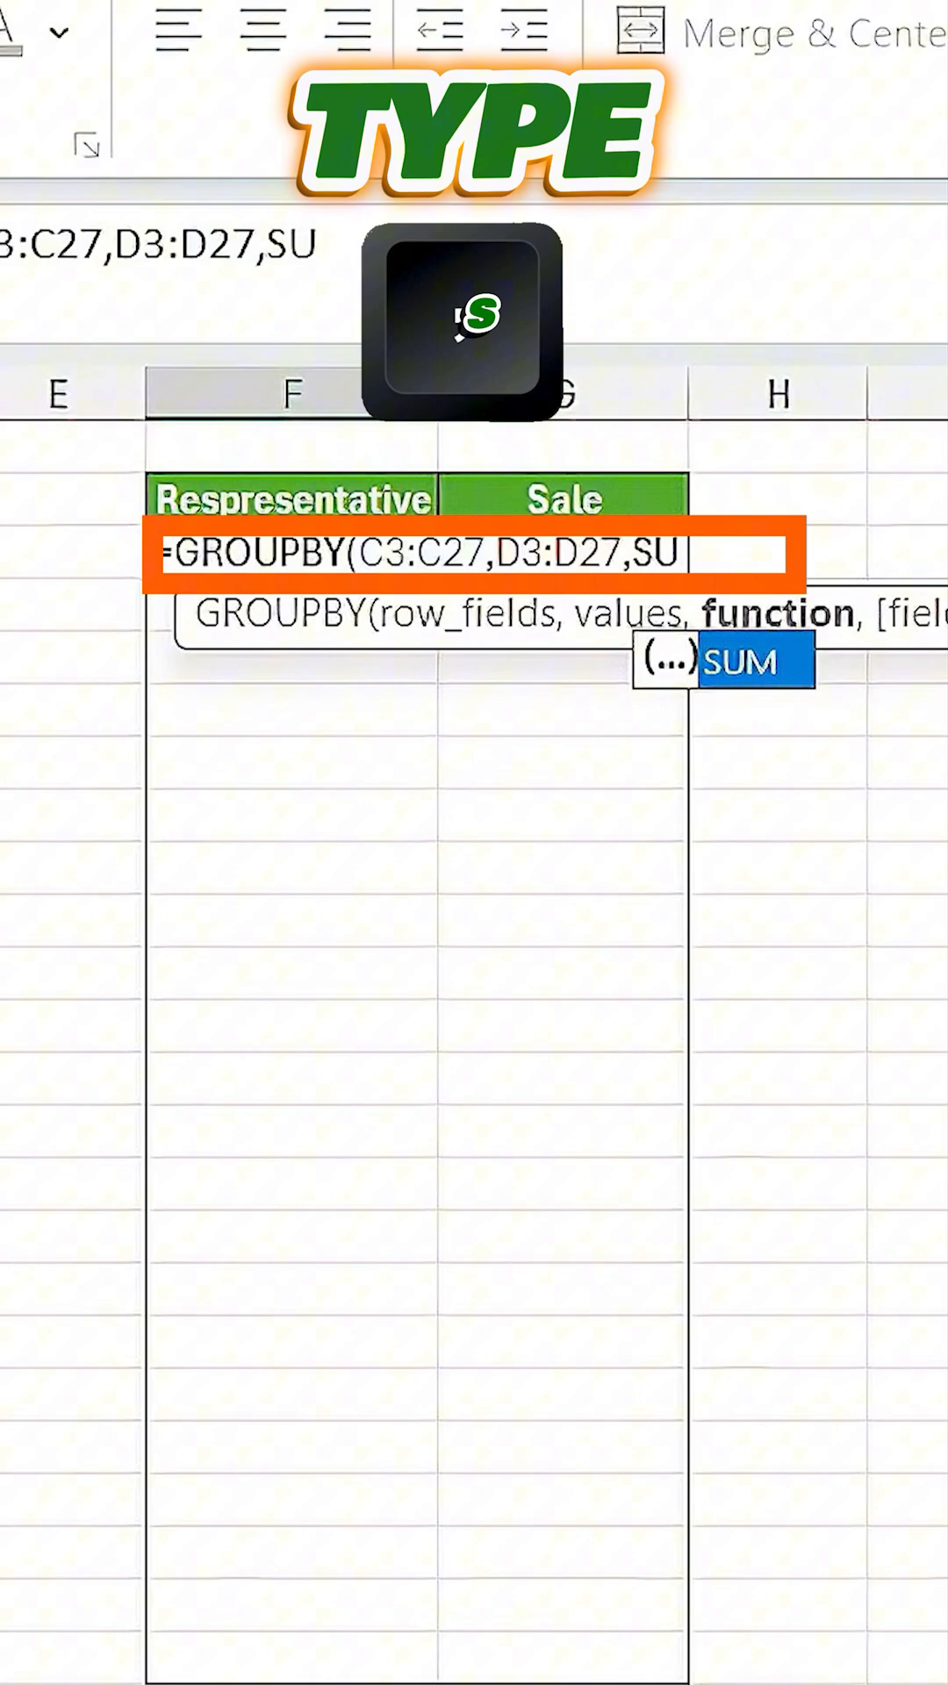
pyautogui.write('M')
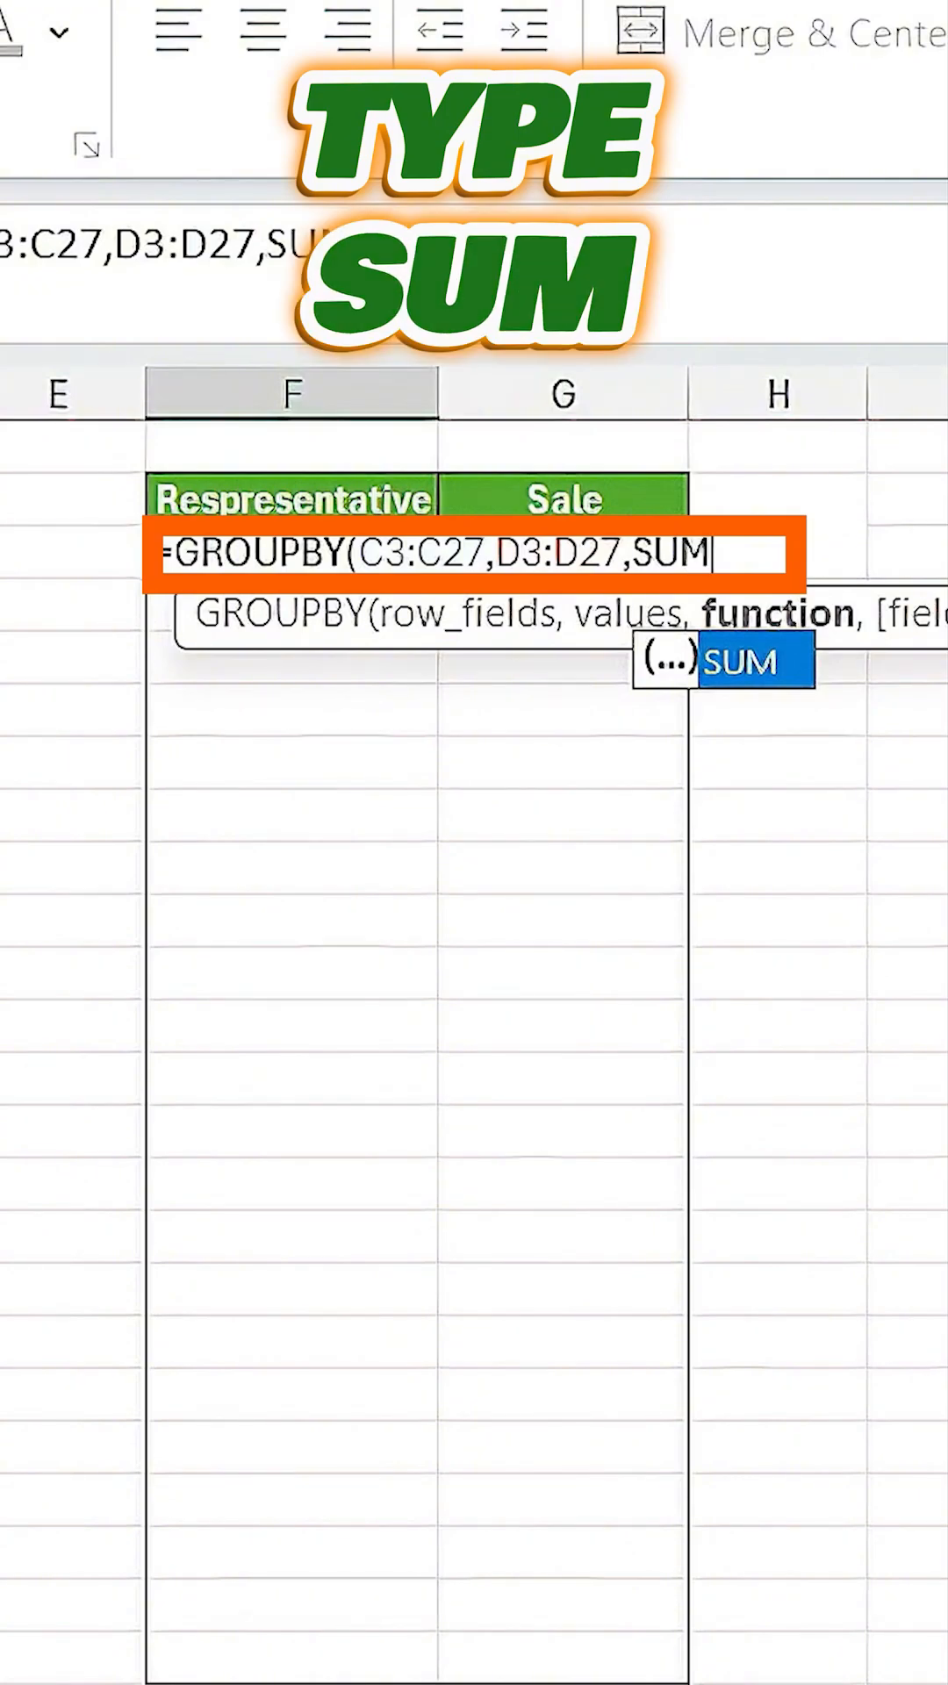
pyautogui.write(')')
pyautogui.write('=P')
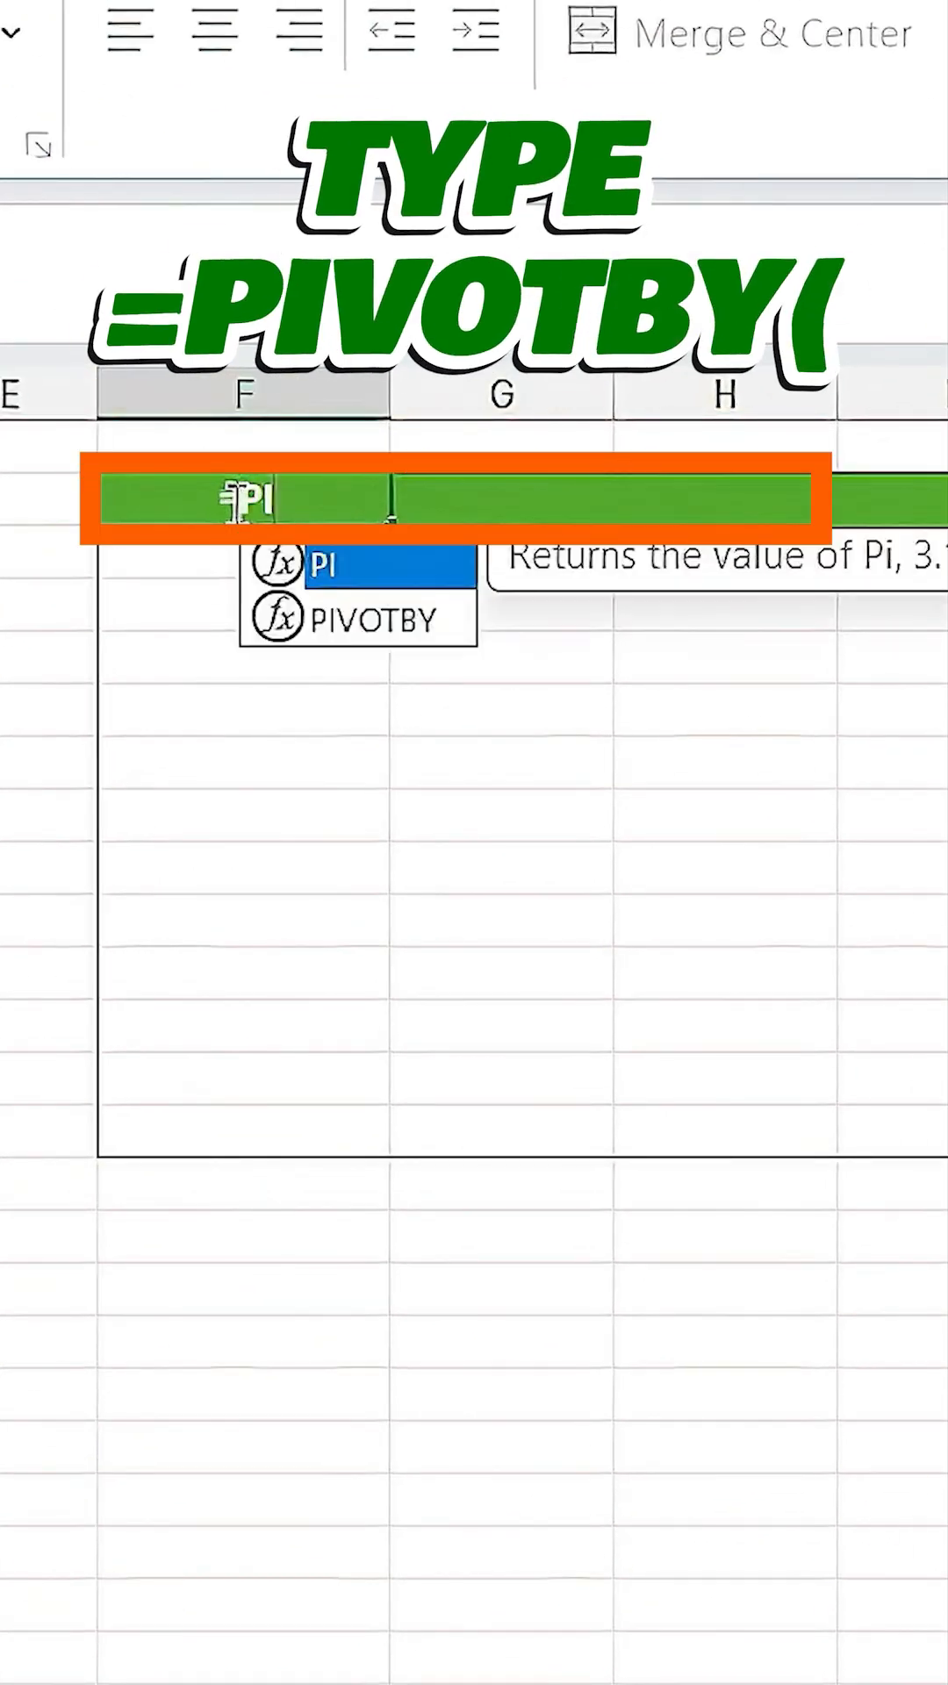
pyautogui.write('IVOTBY(')
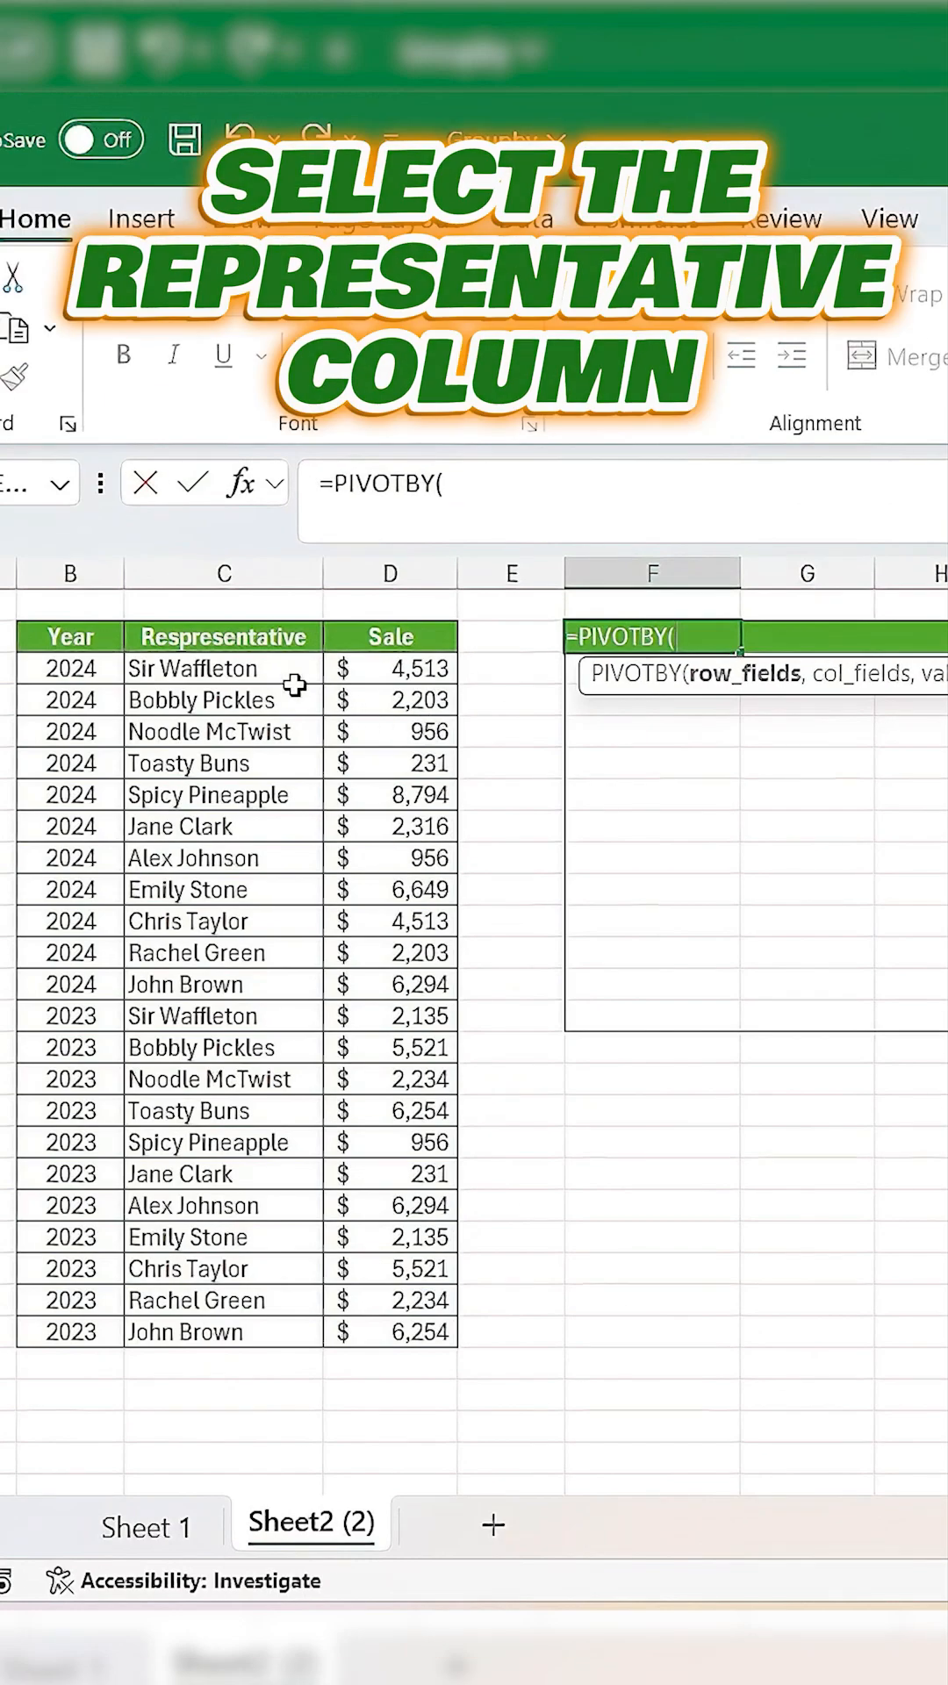
# Step: Complete PIVOTBY with representatives C3:C24 as rows, sales D3:D24 as values, and SUM
pyautogui.moveTo(222, 667); pyautogui.dragTo(222, 1332)
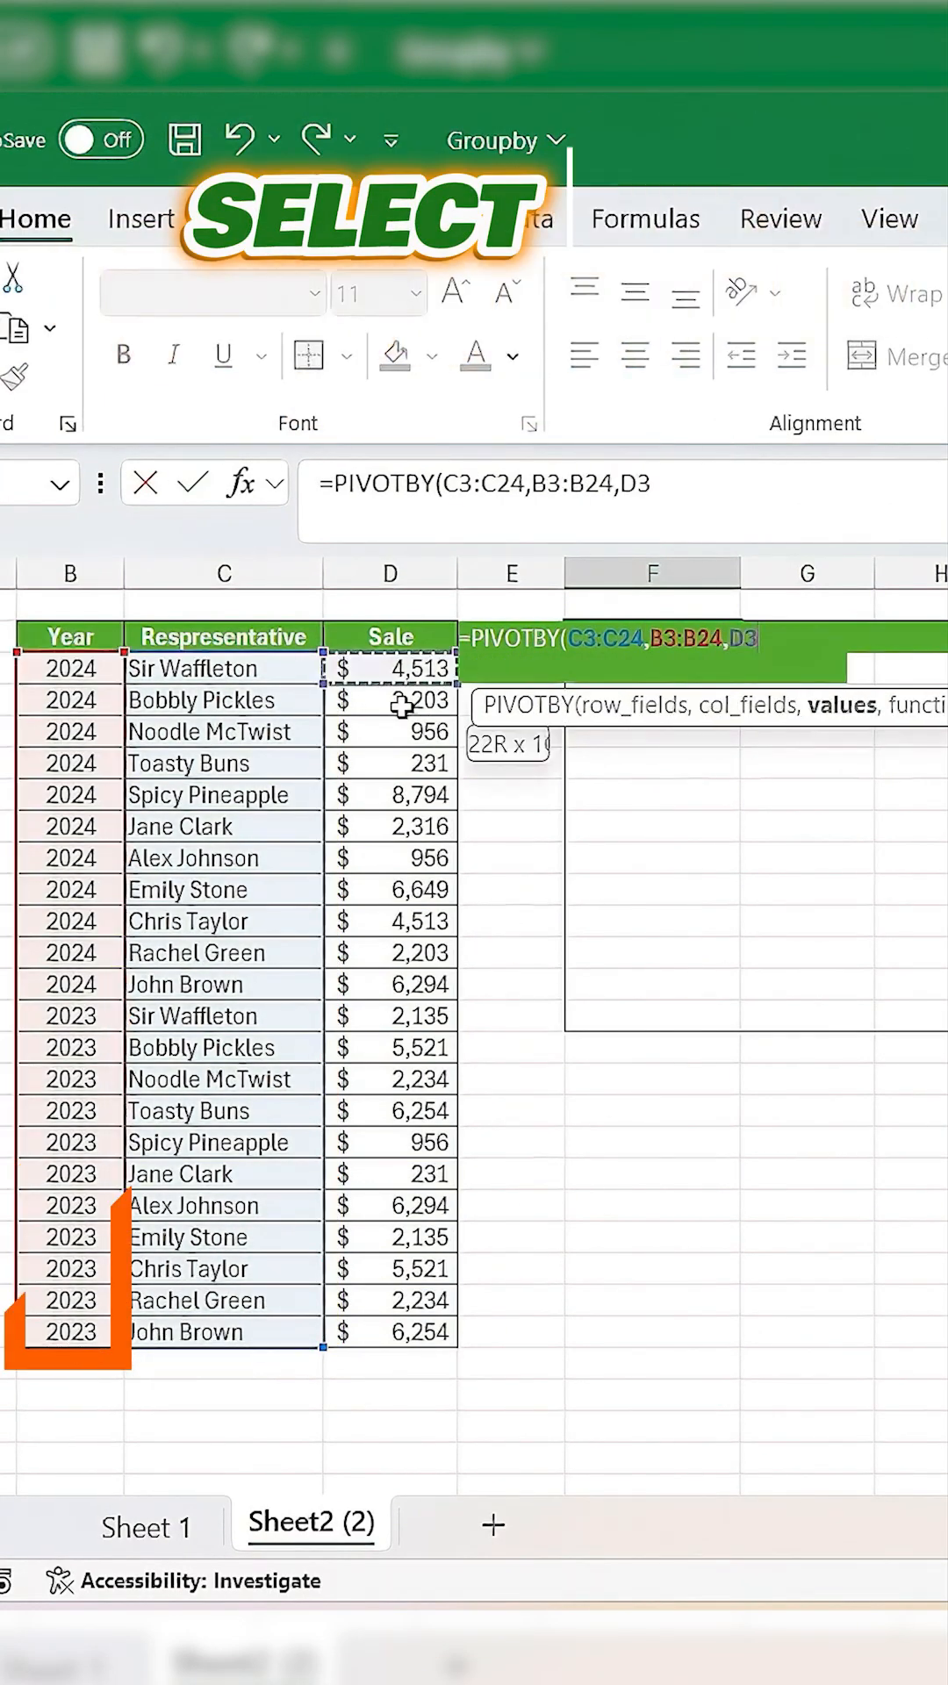
pyautogui.moveTo(388, 669); pyautogui.dragTo(389, 1331)
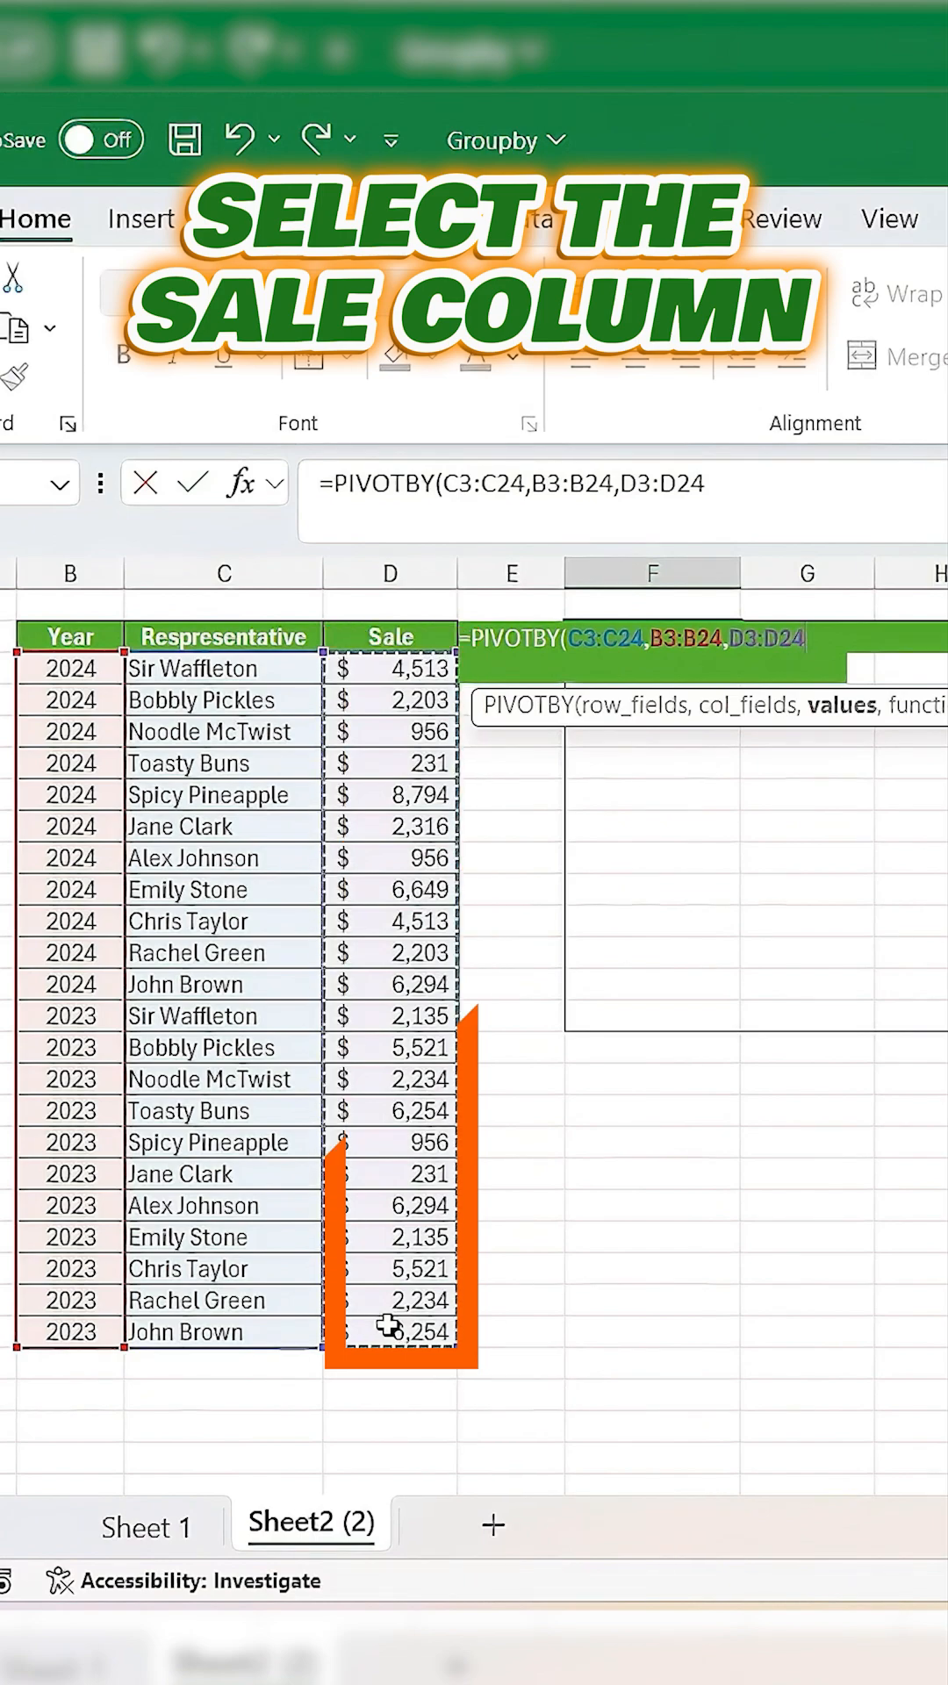
pyautogui.write('SUM')
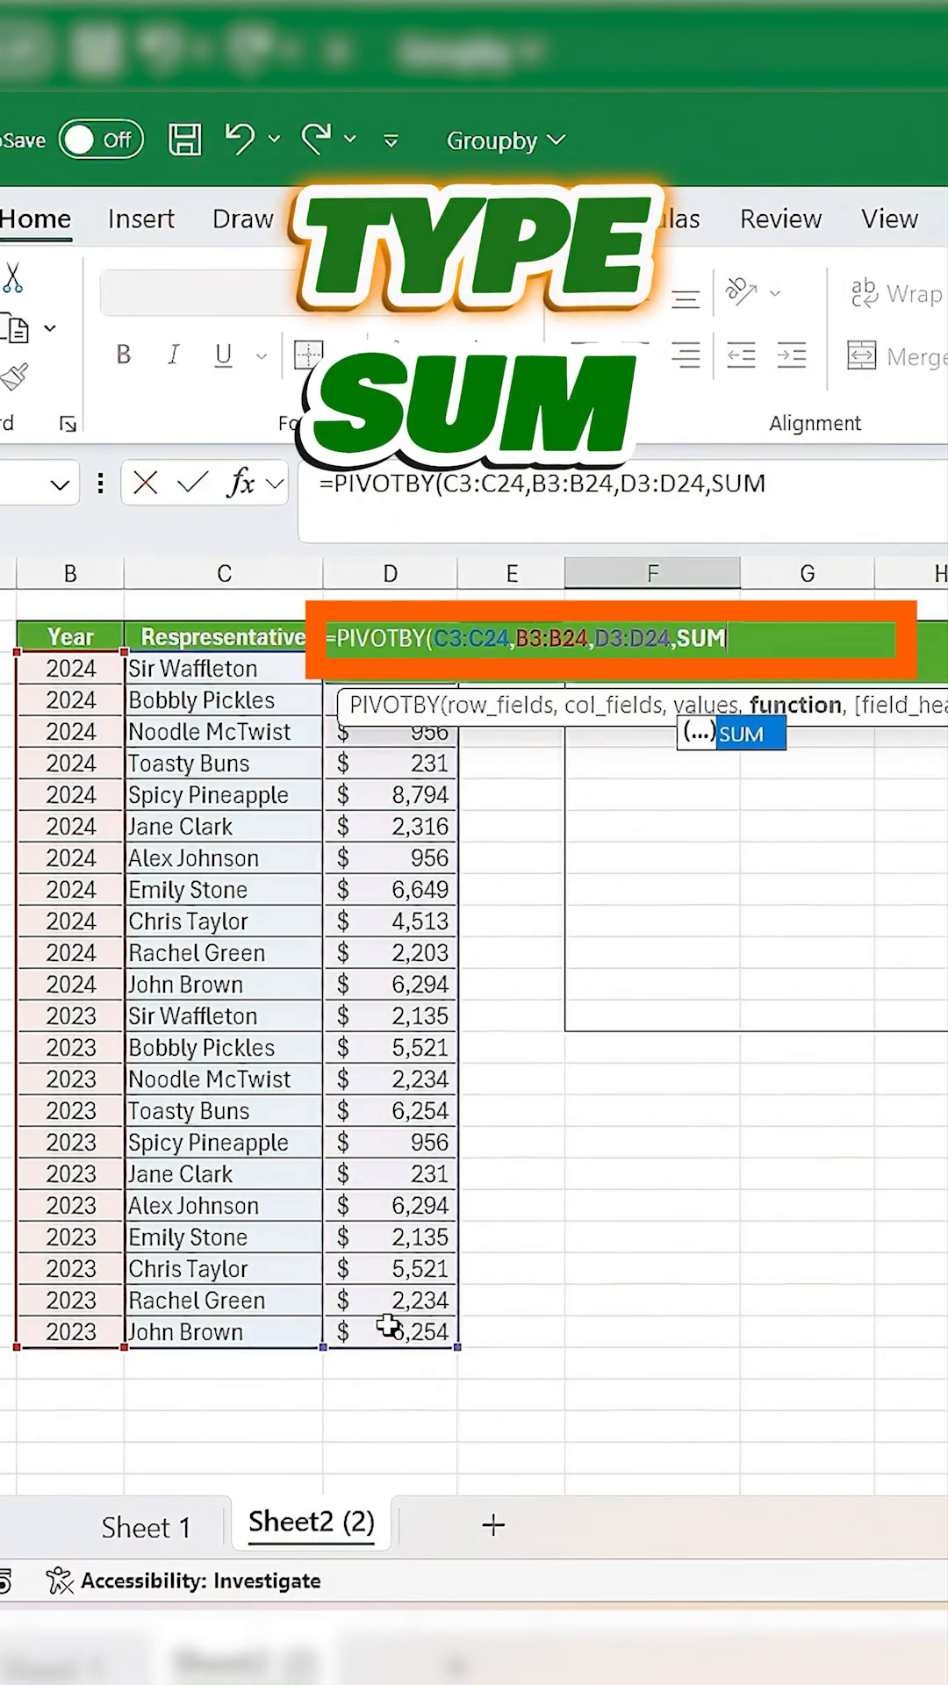
pyautogui.press('Enter')
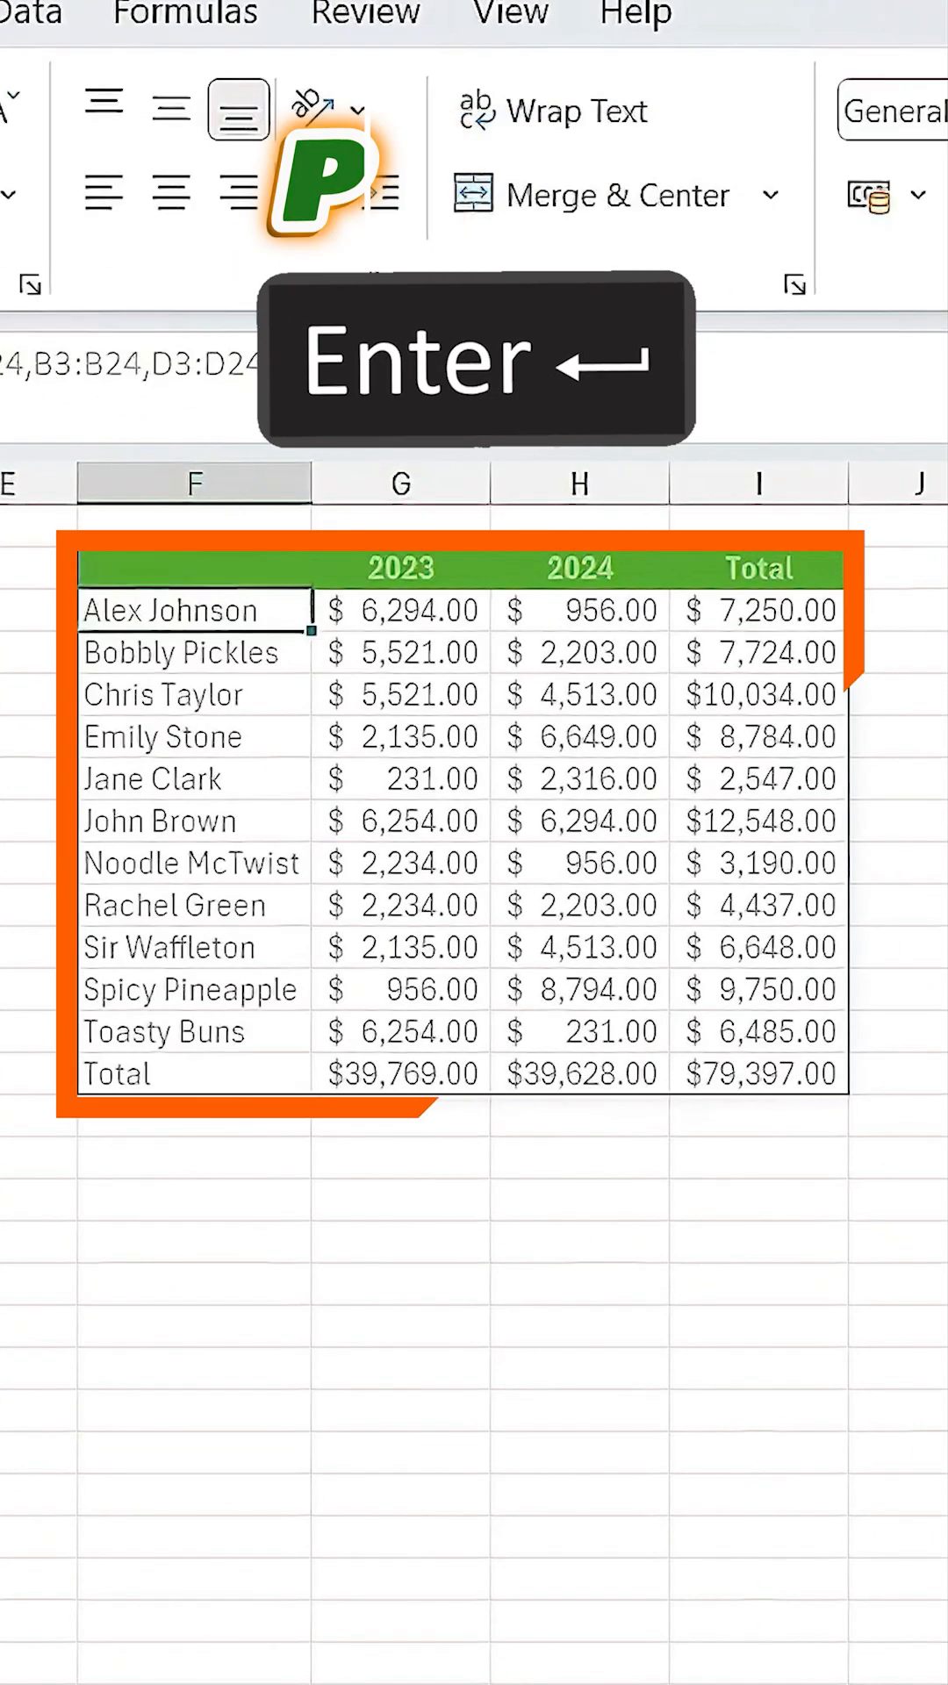